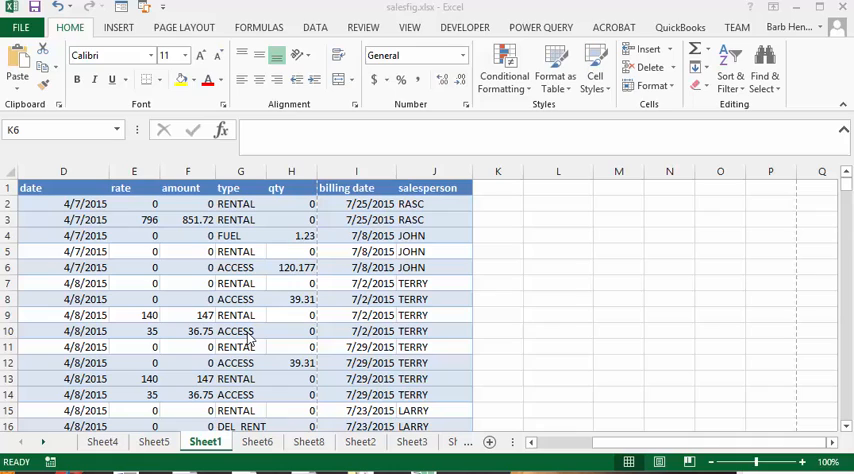
mouse_move(764, 404)
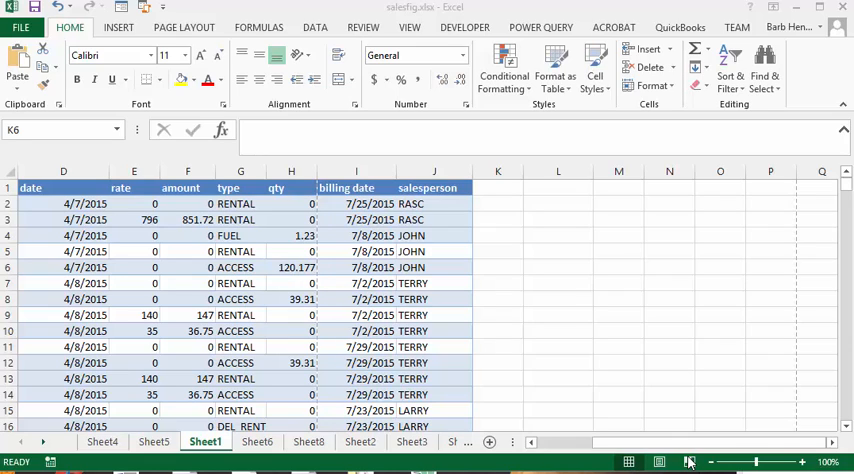
Switch to Page Break Preview and scroll to see the blue page boundaries around the printable area
click(496, 268)
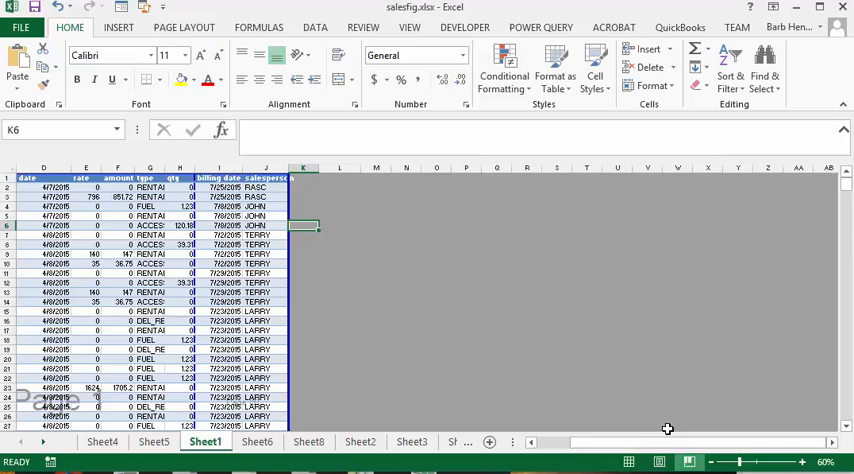
mouse_move(568, 262)
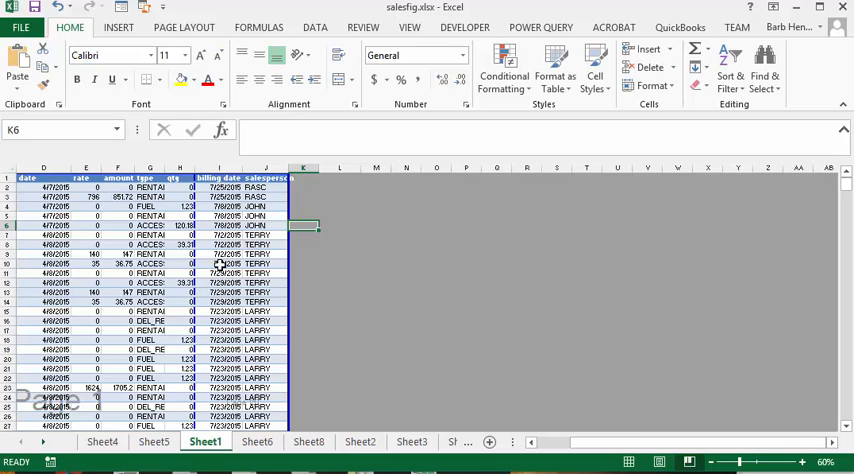
scroll(down, 3)
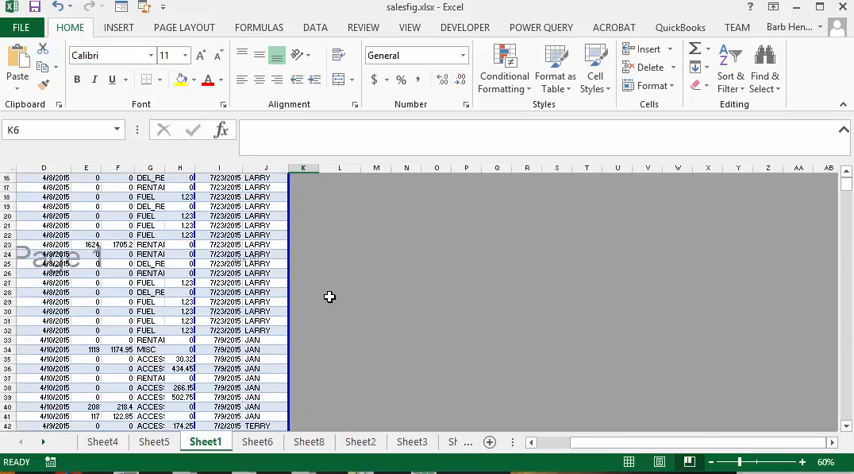
scroll(down, 3)
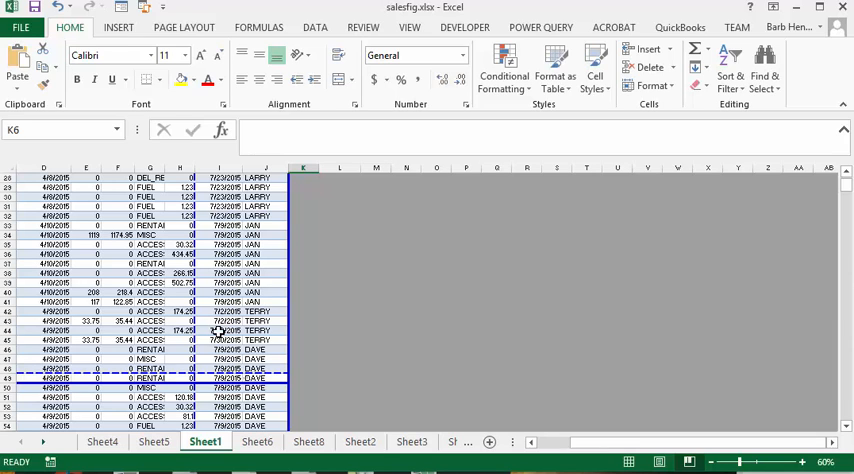
scroll(up, 3)
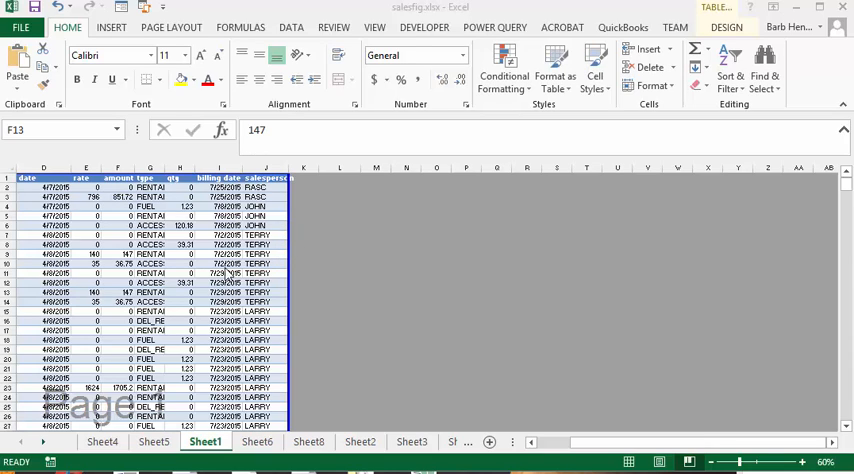
mouse_move(286, 196)
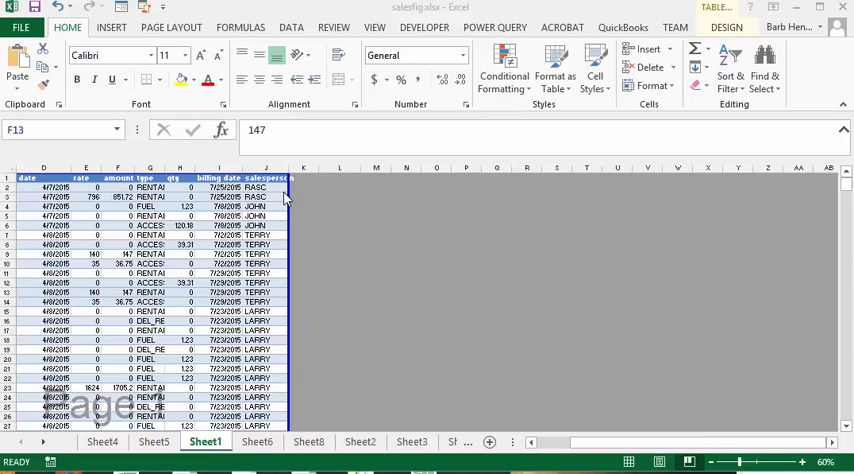
mouse_move(292, 384)
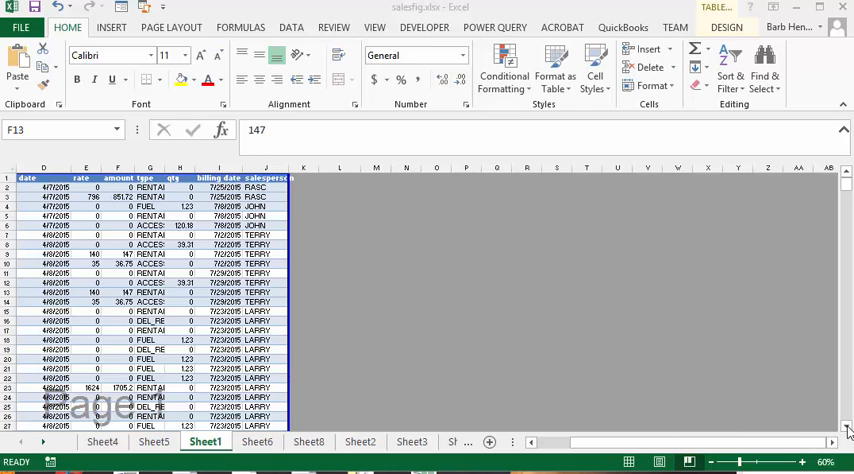
Scroll through the page breaks, then switch to Page Layout view showing page 1 of 163
click(118, 292)
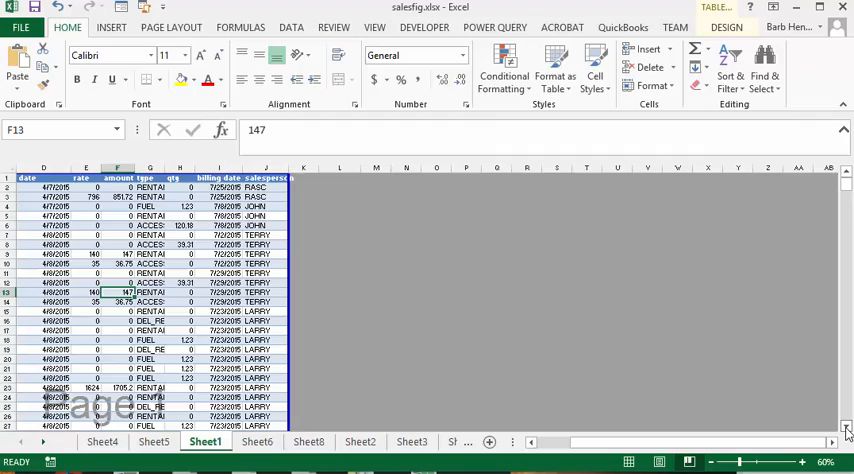
scroll(down, 3)
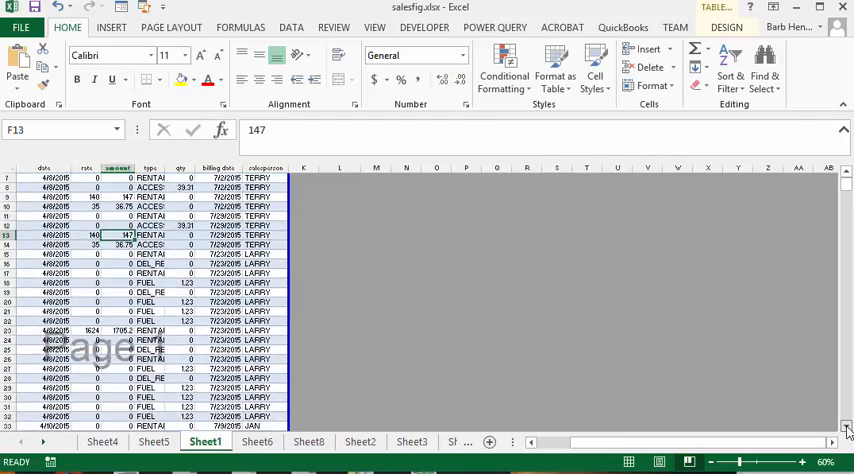
scroll(down, 3)
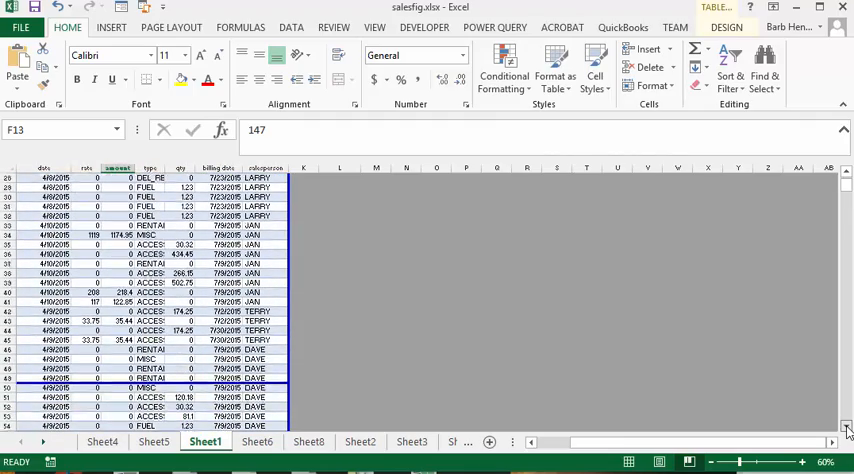
scroll(down, 3)
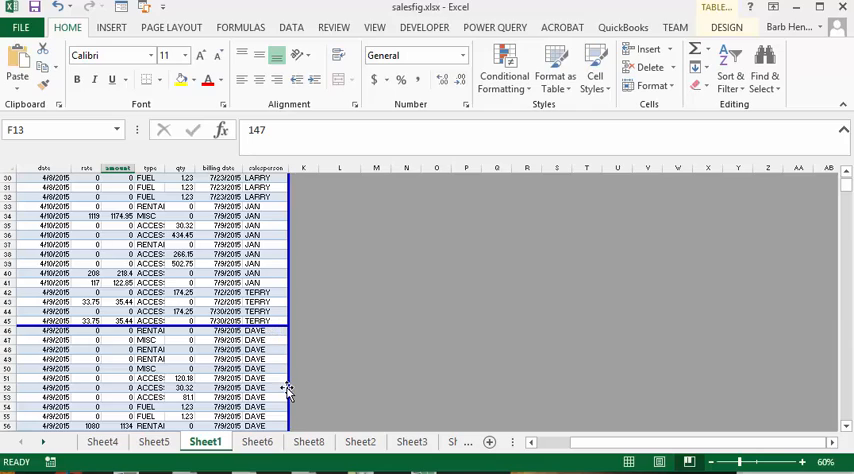
scroll(down, 3)
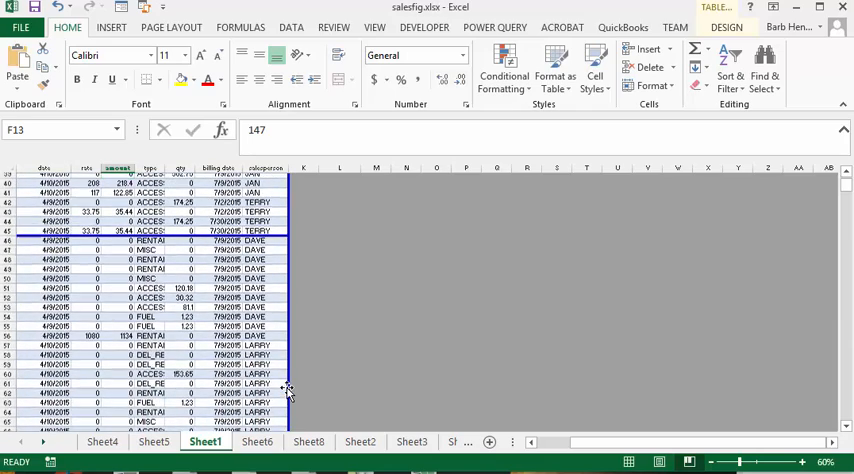
scroll(up, 3)
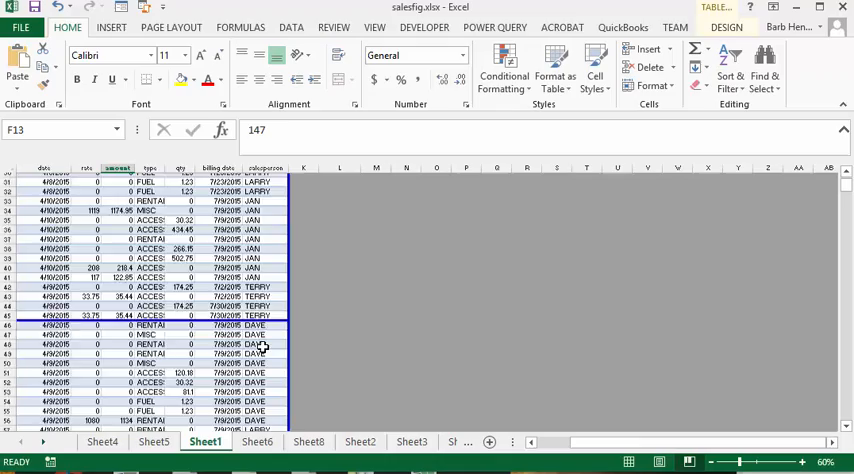
scroll(up, 3)
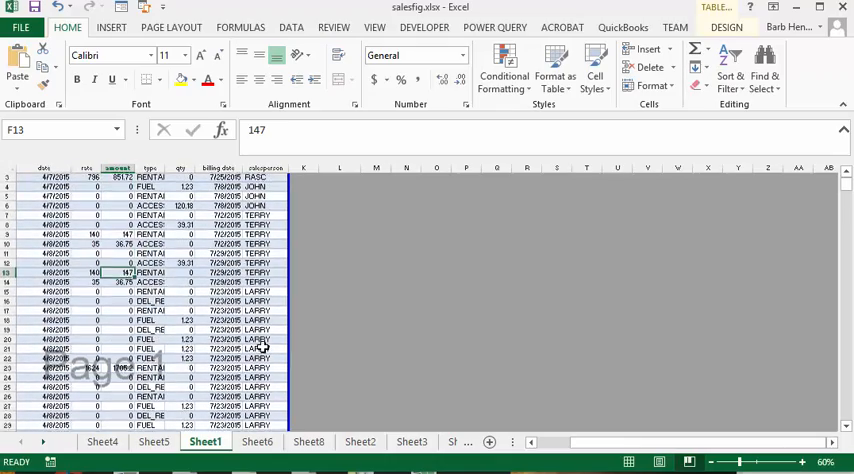
scroll(down, 3)
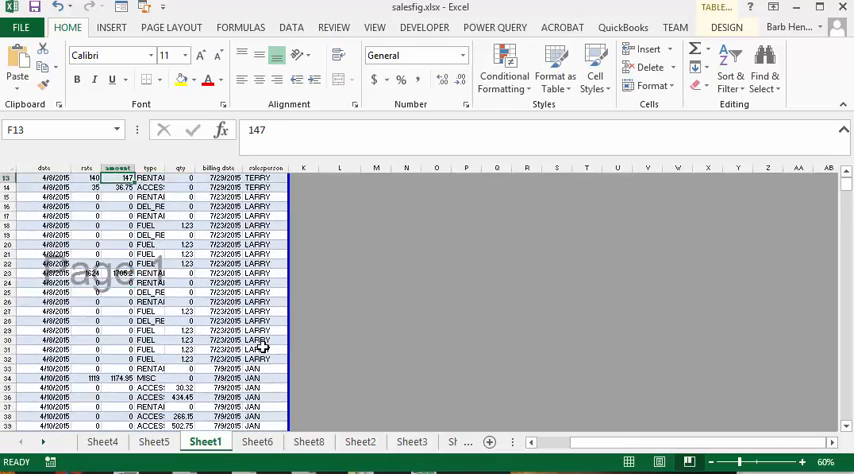
scroll(down, 3)
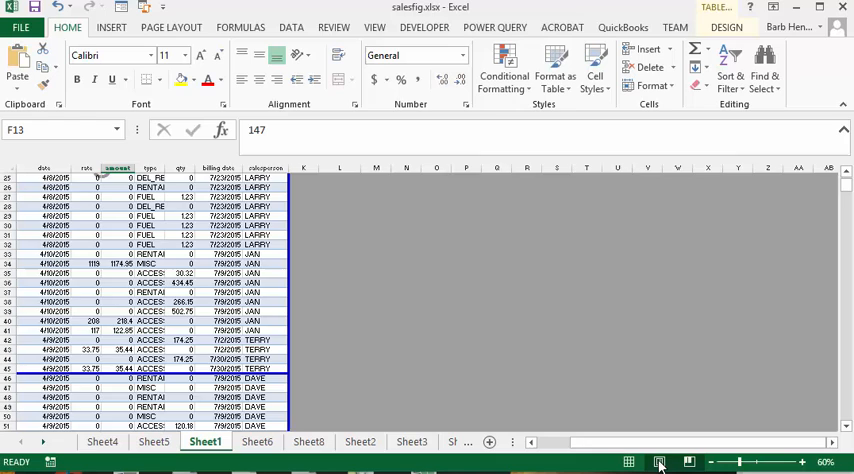
click(658, 460)
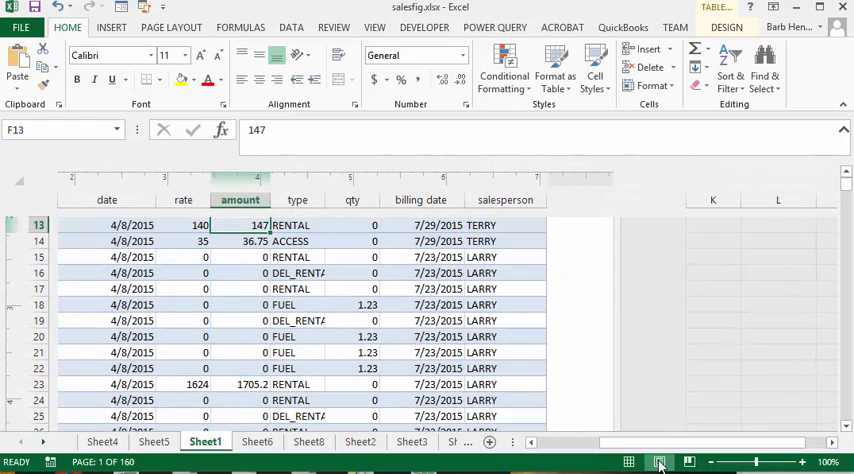
mouse_move(814, 338)
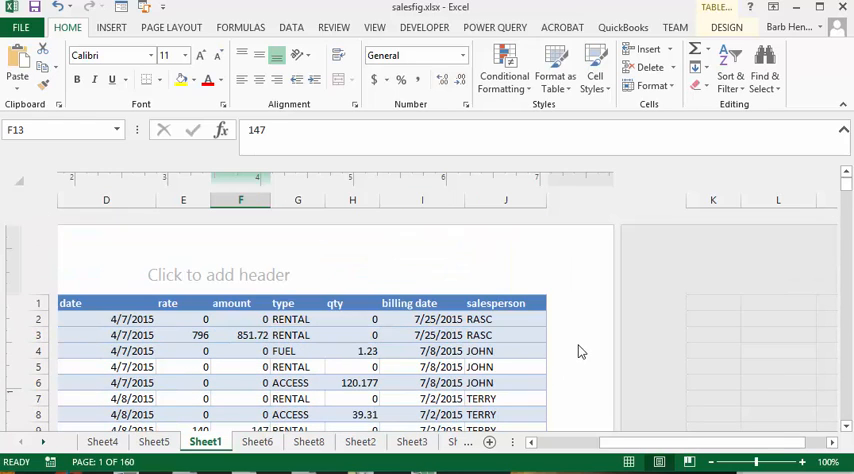
mouse_move(672, 460)
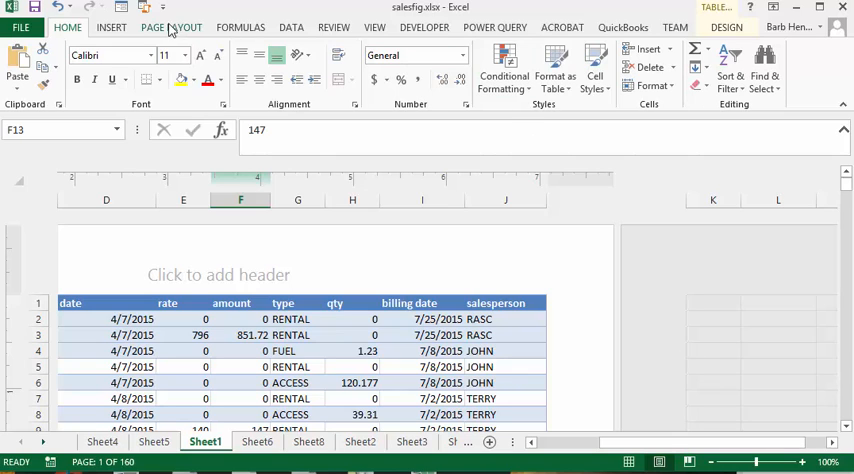
Apply the Narrow margin preset from the Page Layout ribbon's Margins list
click(172, 28)
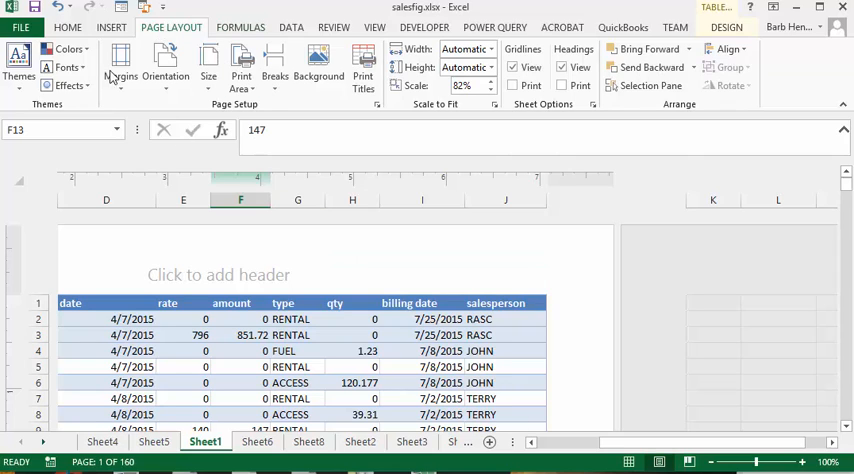
mouse_move(212, 100)
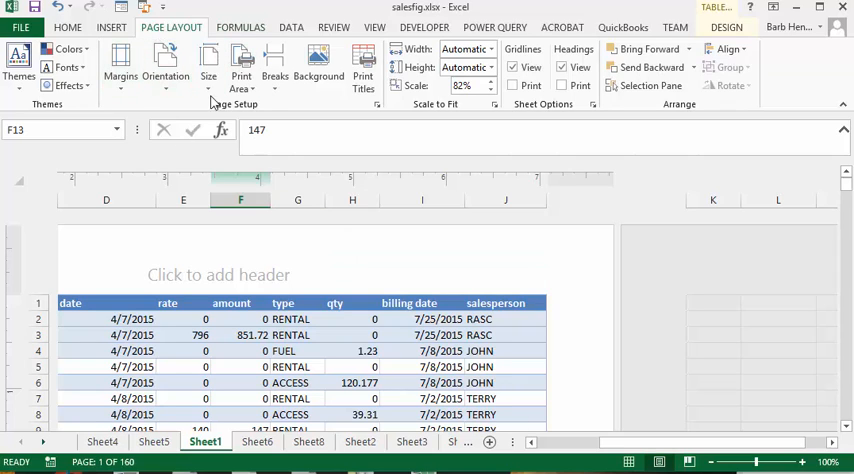
scroll(down, 3)
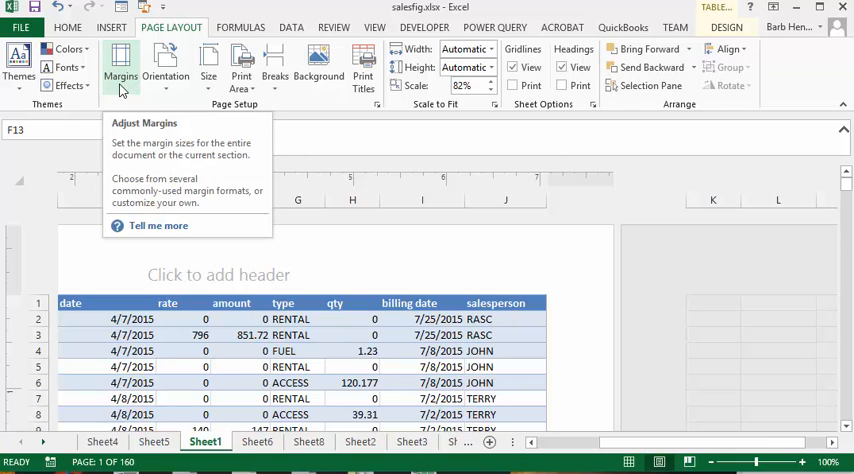
click(120, 64)
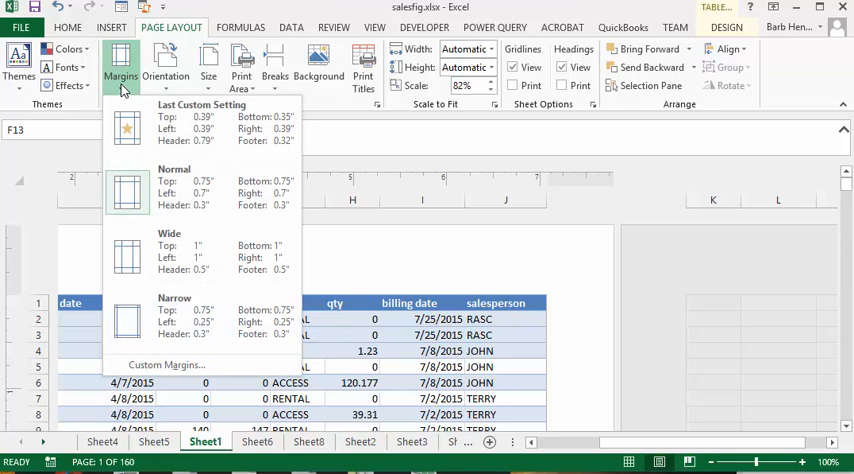
mouse_move(200, 192)
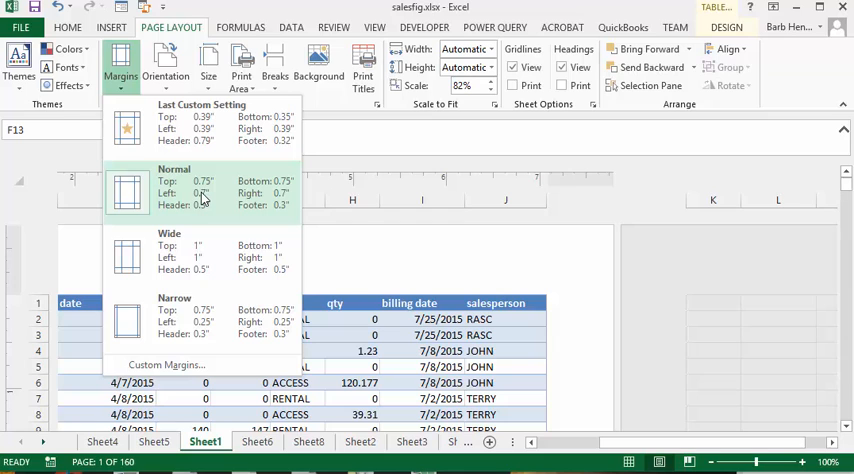
mouse_move(128, 264)
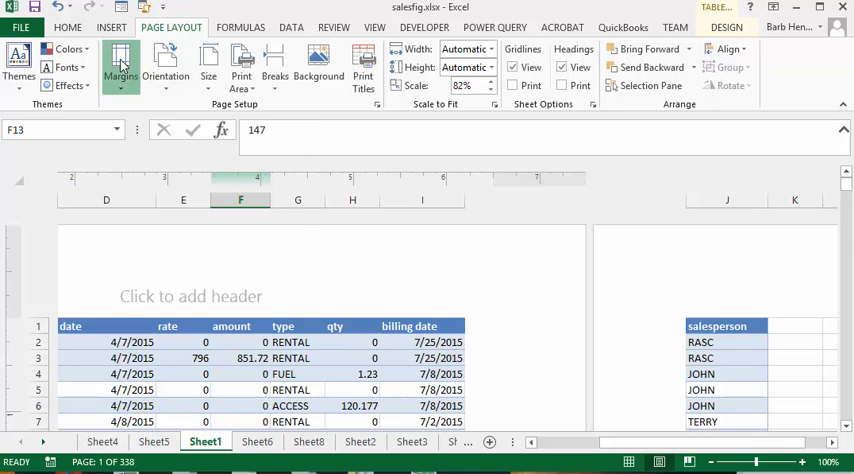
click(120, 64)
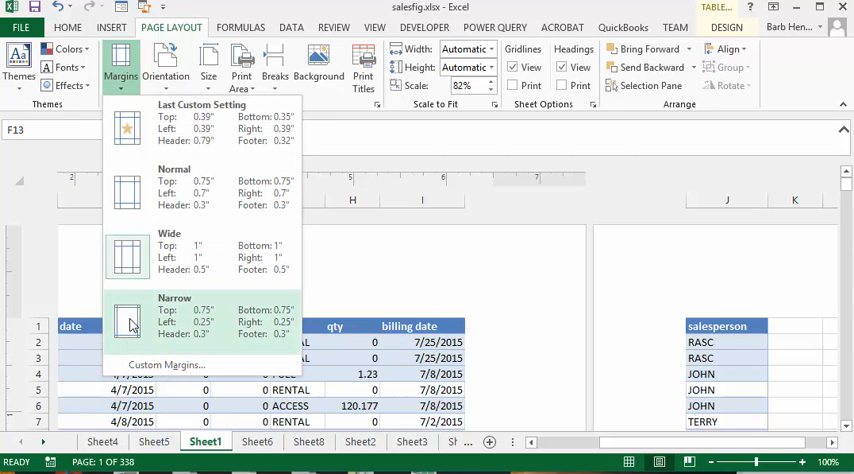
click(128, 310)
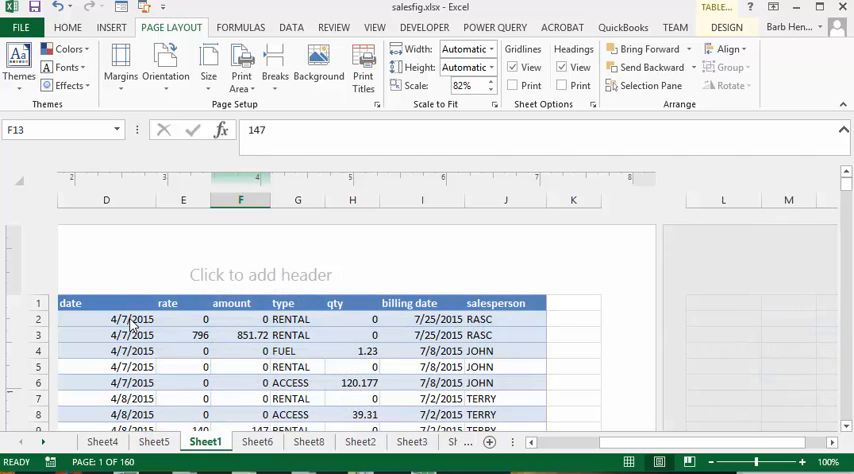
click(118, 64)
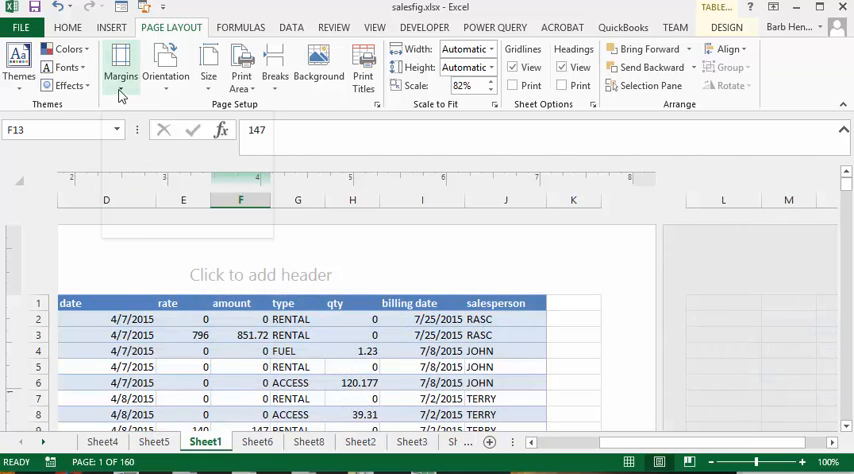
click(120, 64)
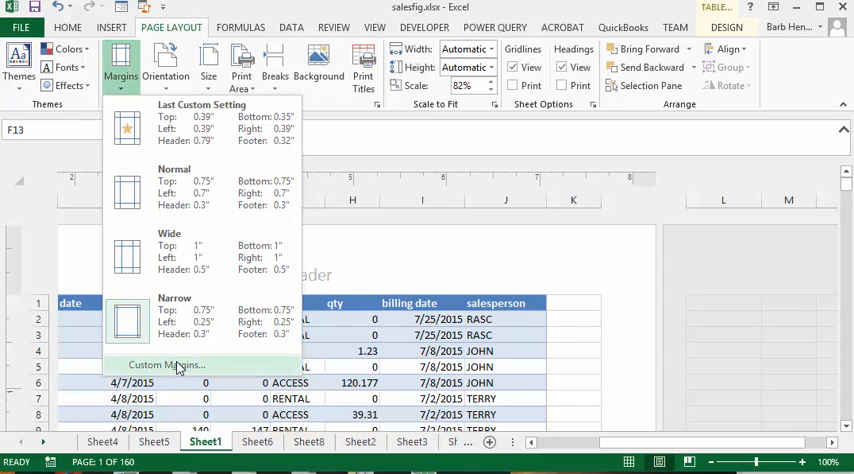
Set custom margins with 0.4 left and right and confirm them with OK
click(166, 364)
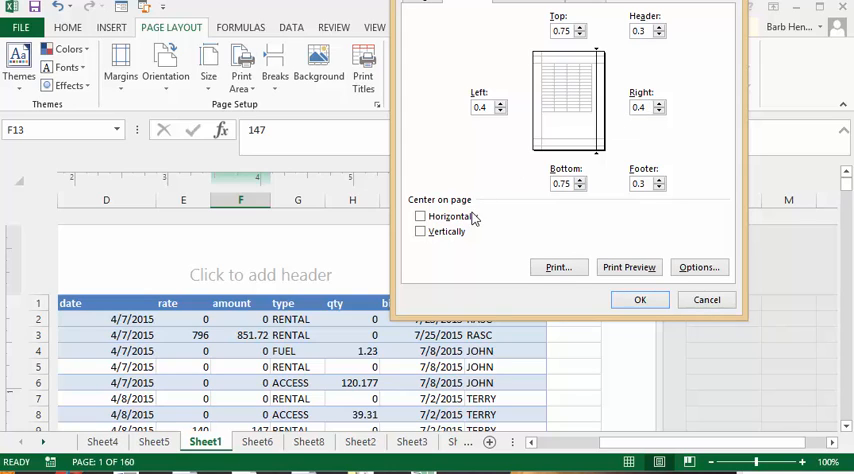
mouse_move(430, 254)
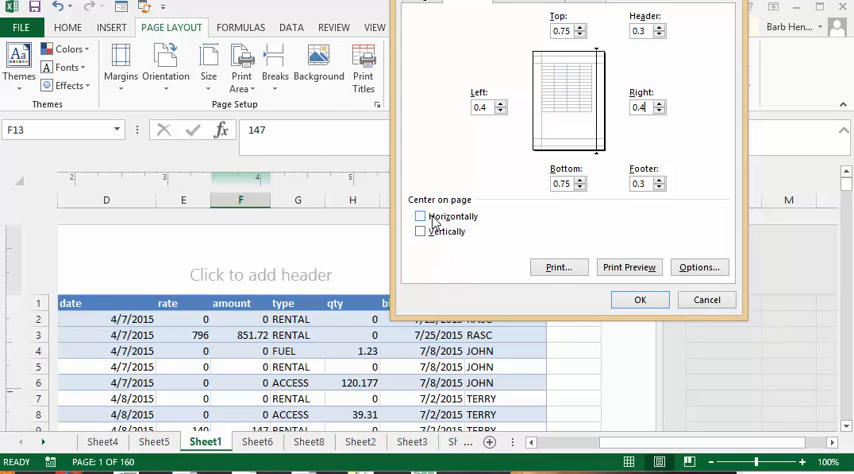
click(420, 216)
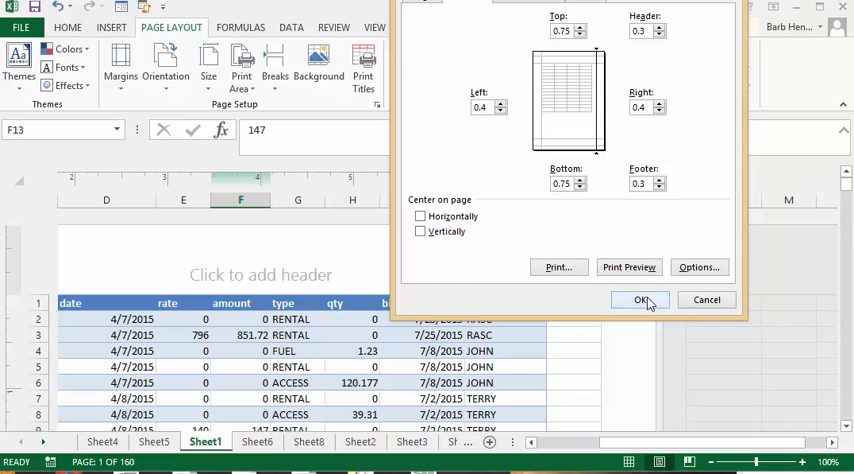
click(642, 300)
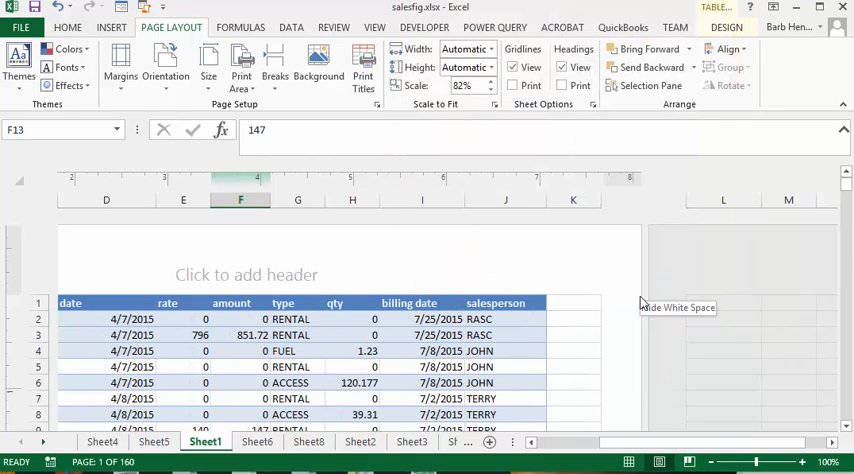
mouse_move(170, 96)
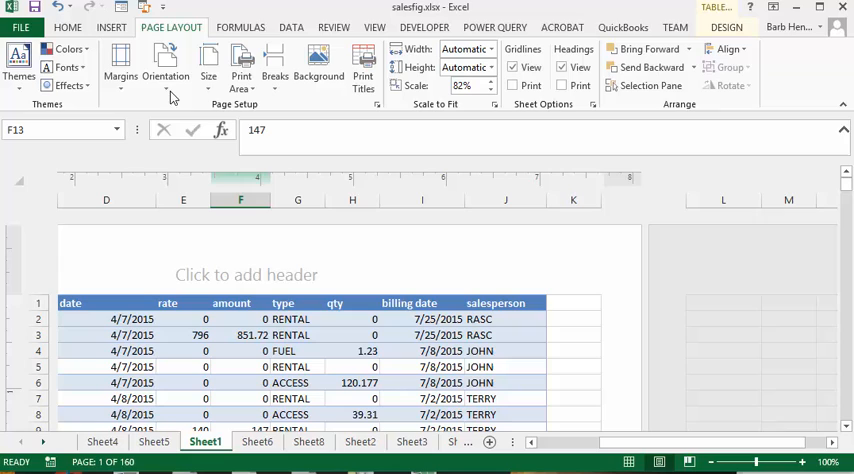
mouse_move(166, 66)
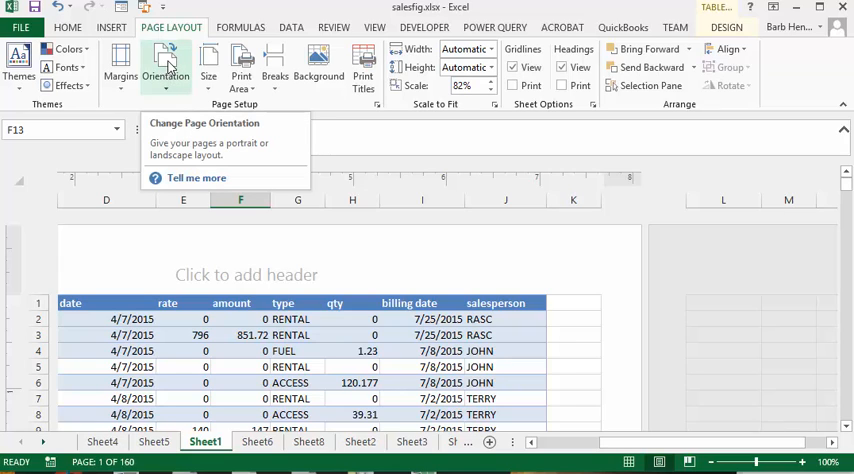
Switch orientation to Landscape, back to Portrait, then bring up the paper Size list
click(164, 64)
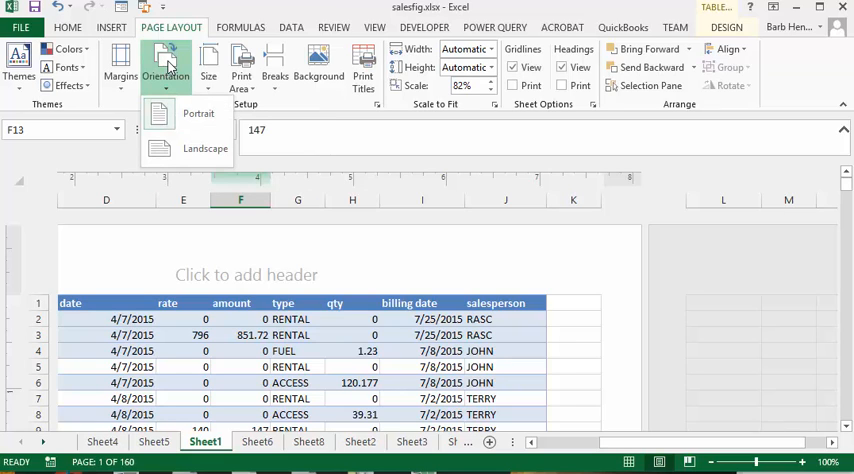
mouse_move(164, 148)
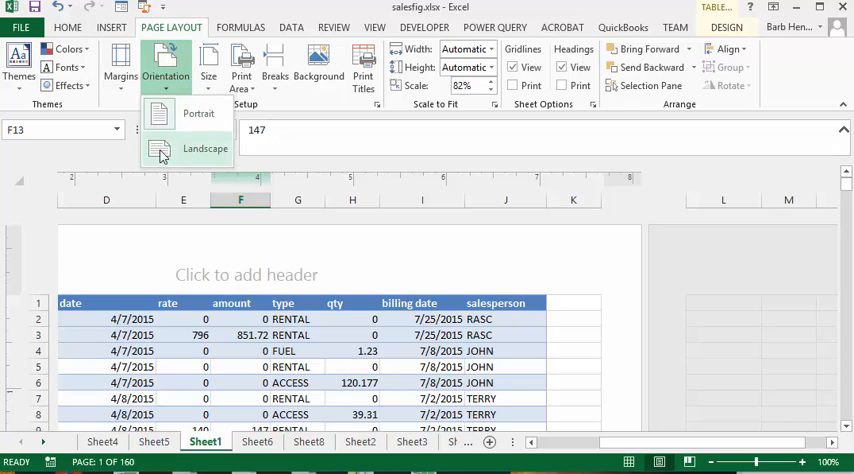
click(198, 112)
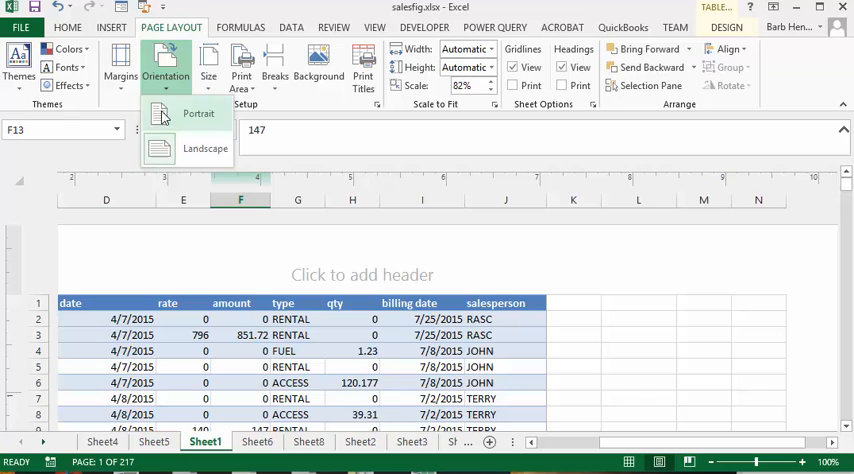
click(204, 148)
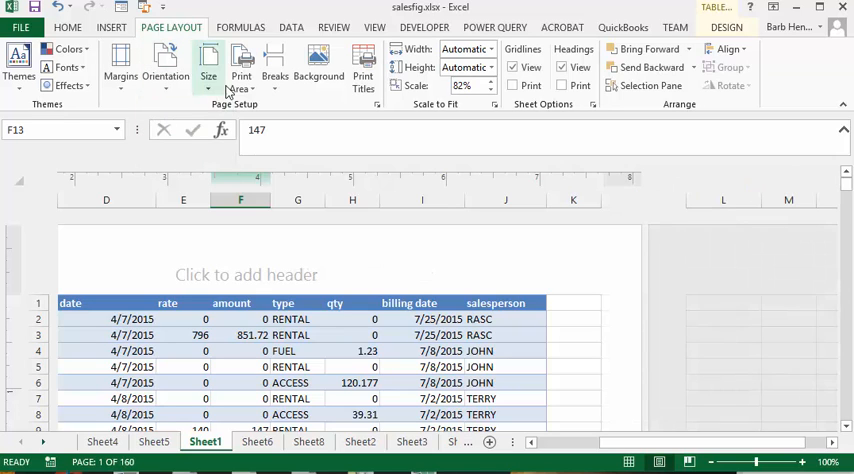
click(208, 64)
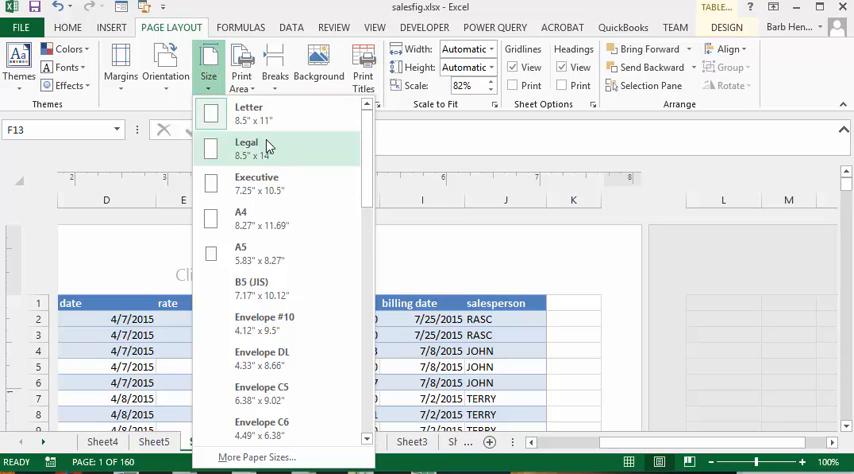
mouse_move(288, 184)
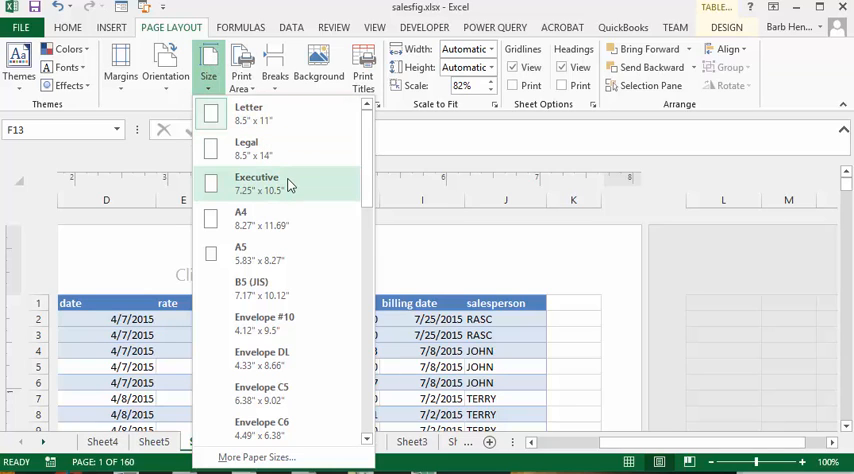
mouse_move(332, 328)
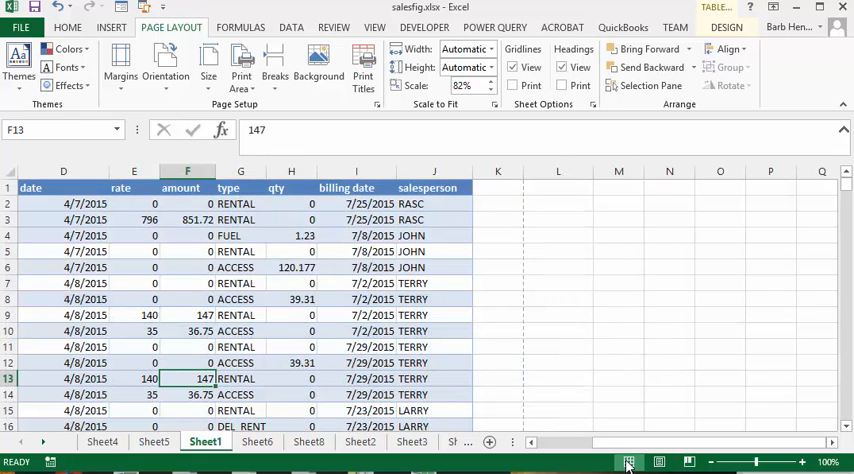
mouse_move(518, 452)
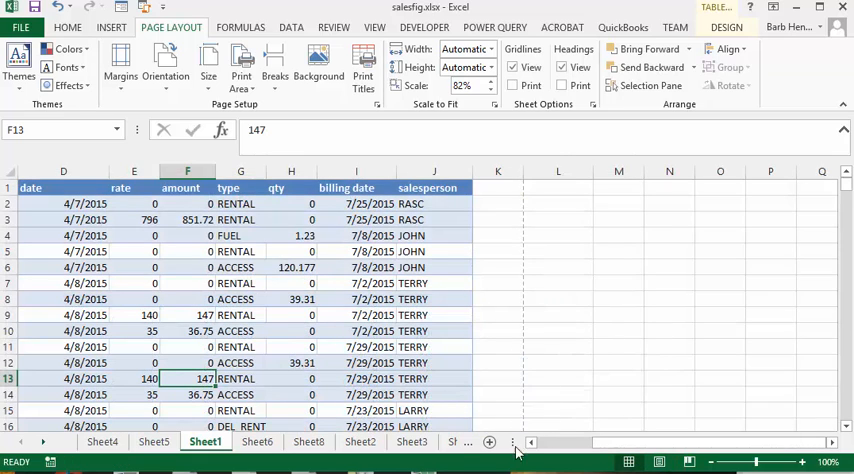
mouse_move(500, 204)
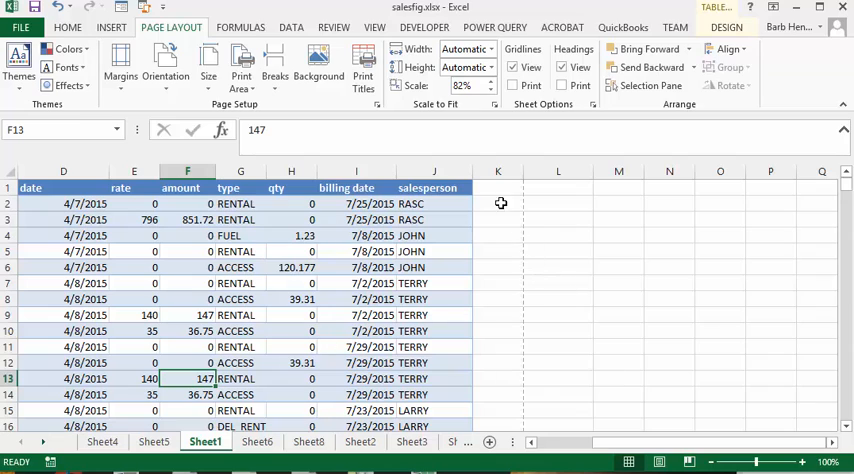
mouse_move(494, 188)
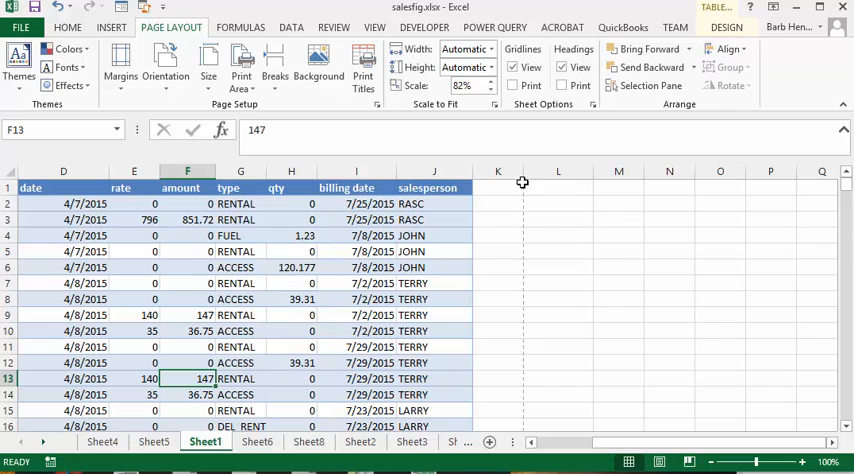
mouse_move(528, 360)
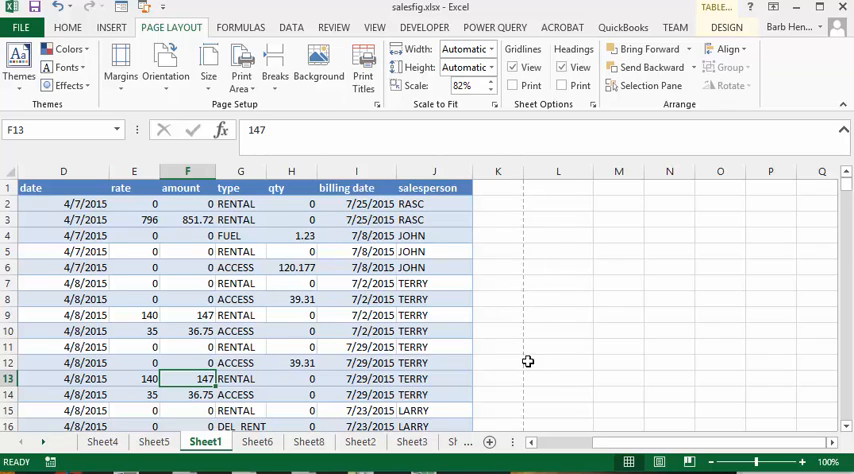
mouse_move(528, 404)
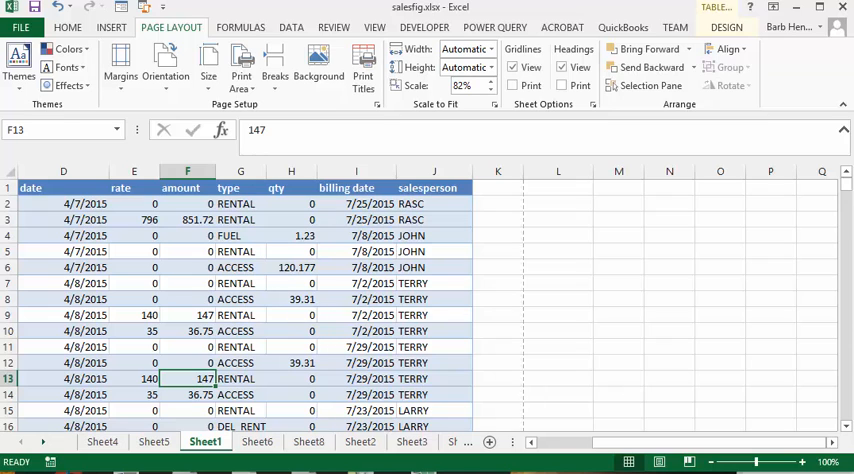
Scroll the sheet in Normal view to check the dotted printable page boundary
scroll(down, 3)
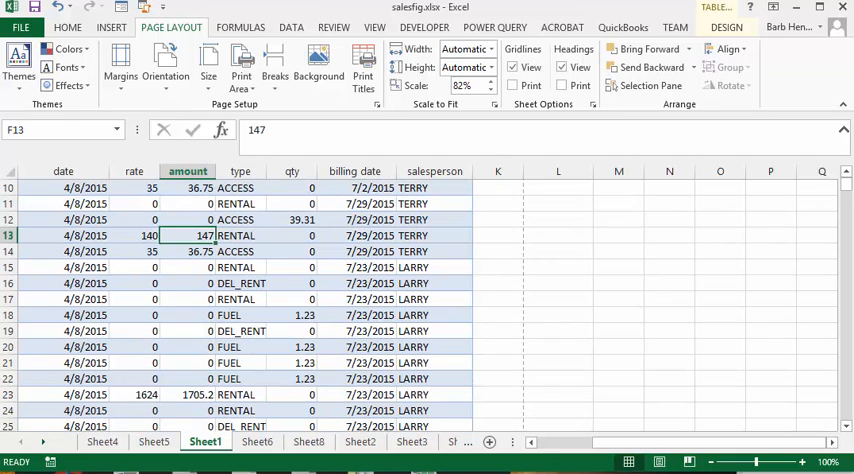
scroll(up, 3)
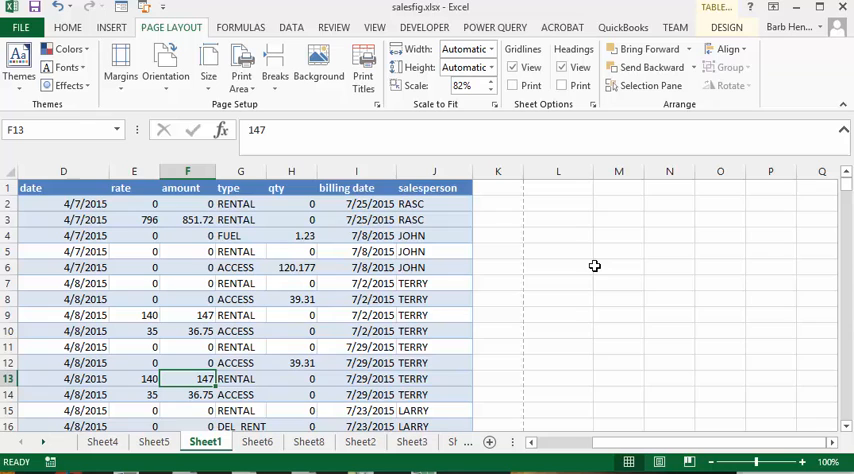
scroll(down, 3)
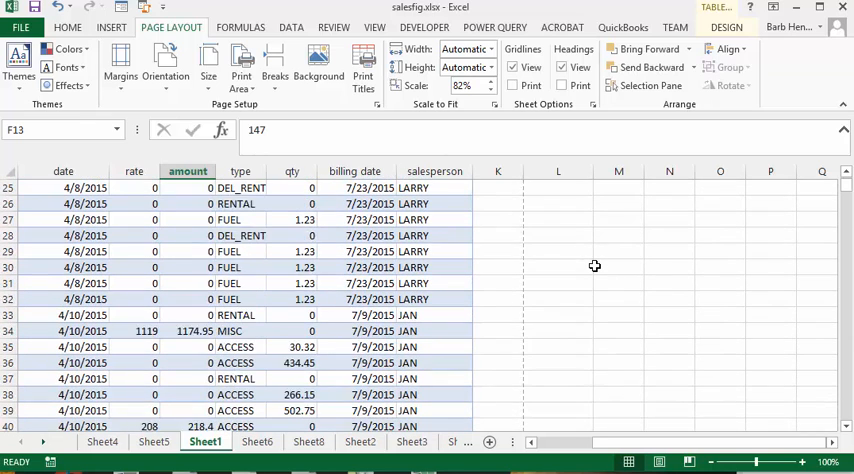
scroll(up, 3)
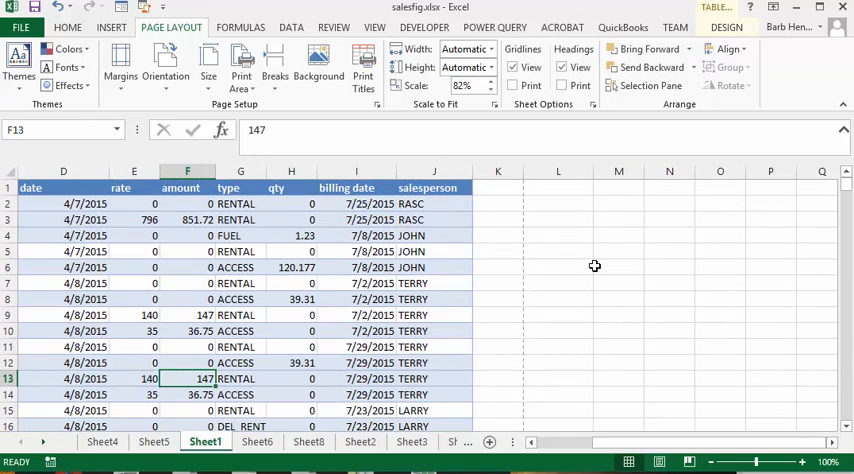